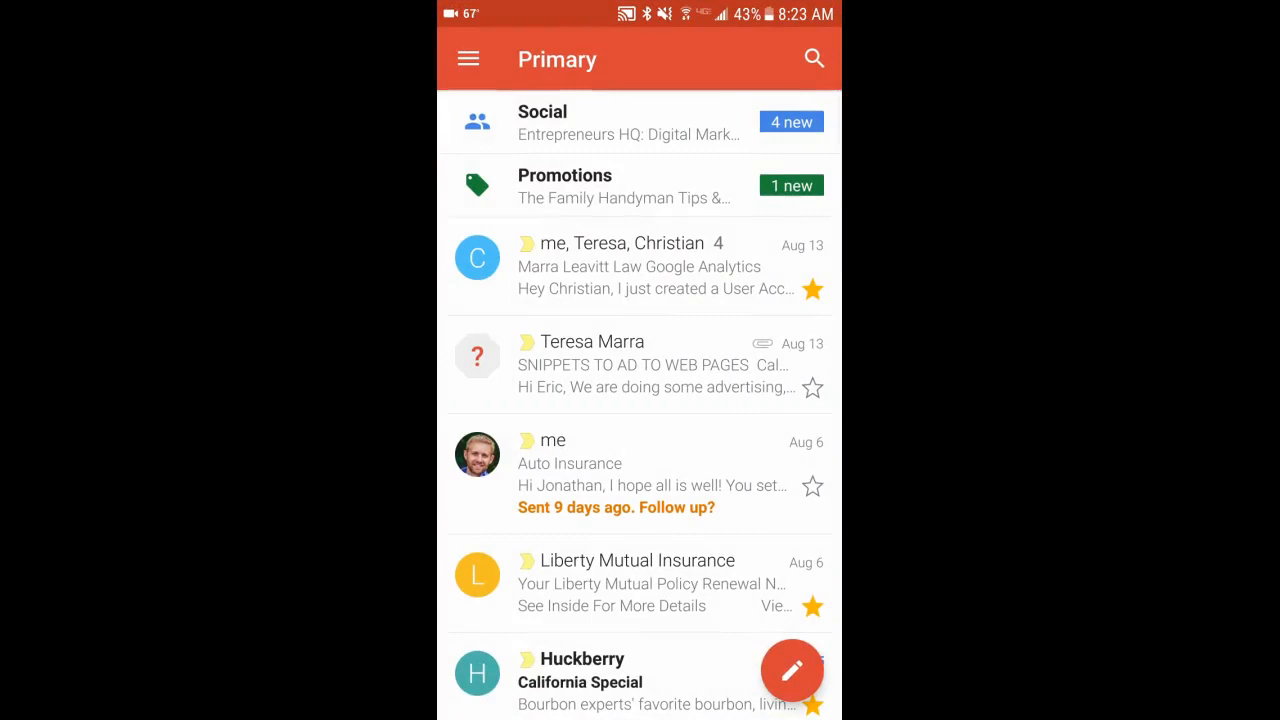
# - Open the navigation drawer and scroll down to reach Gmail Settings
pyautogui.click(468, 58)
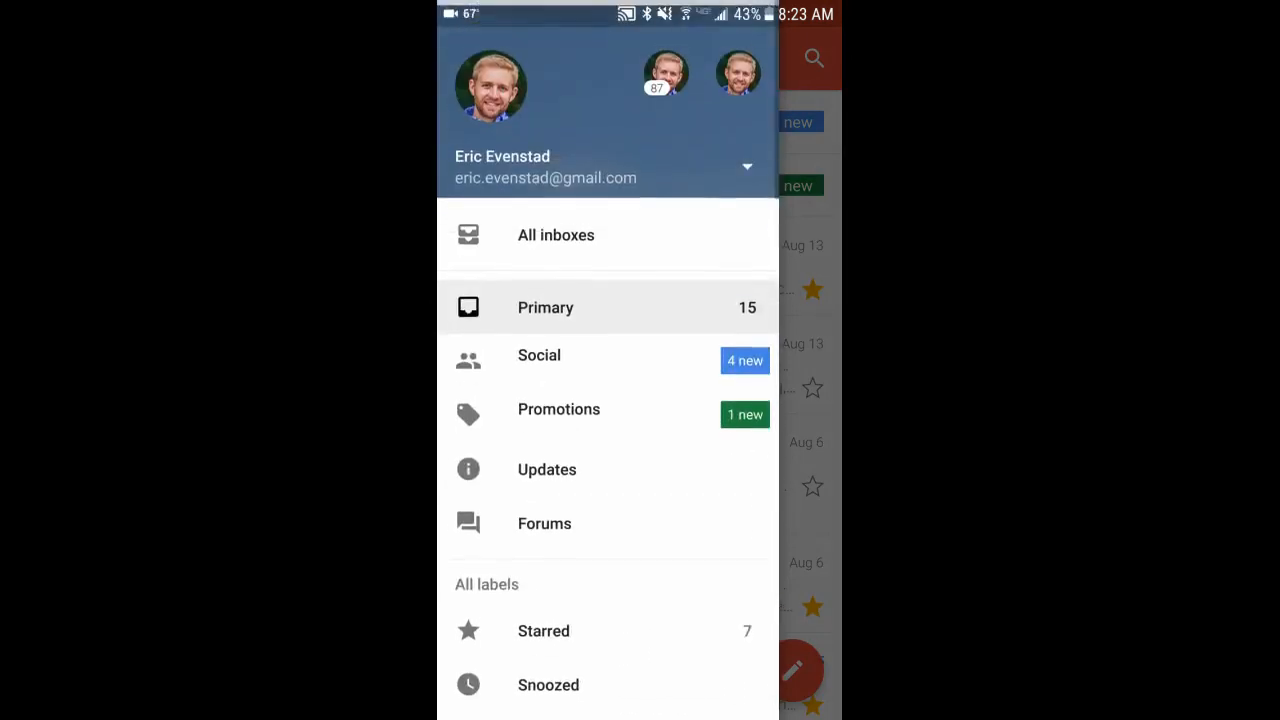
pyautogui.scroll(-3)
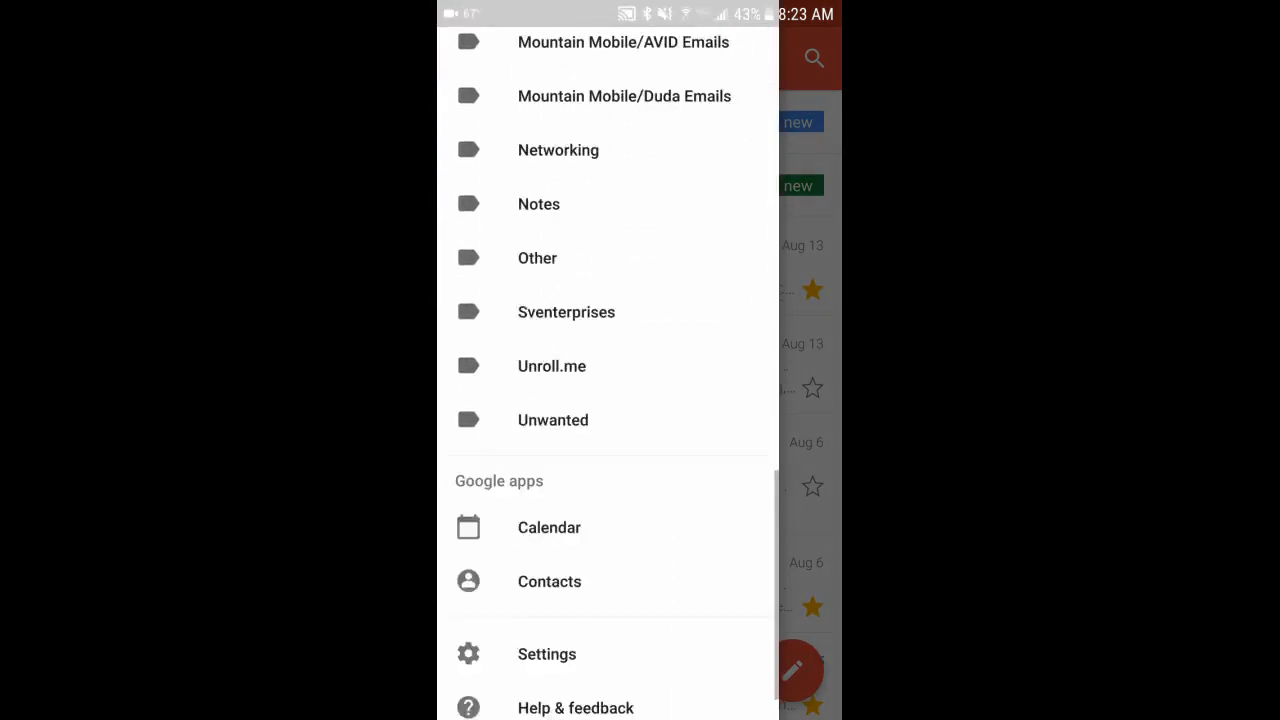
pyautogui.scroll(-3)
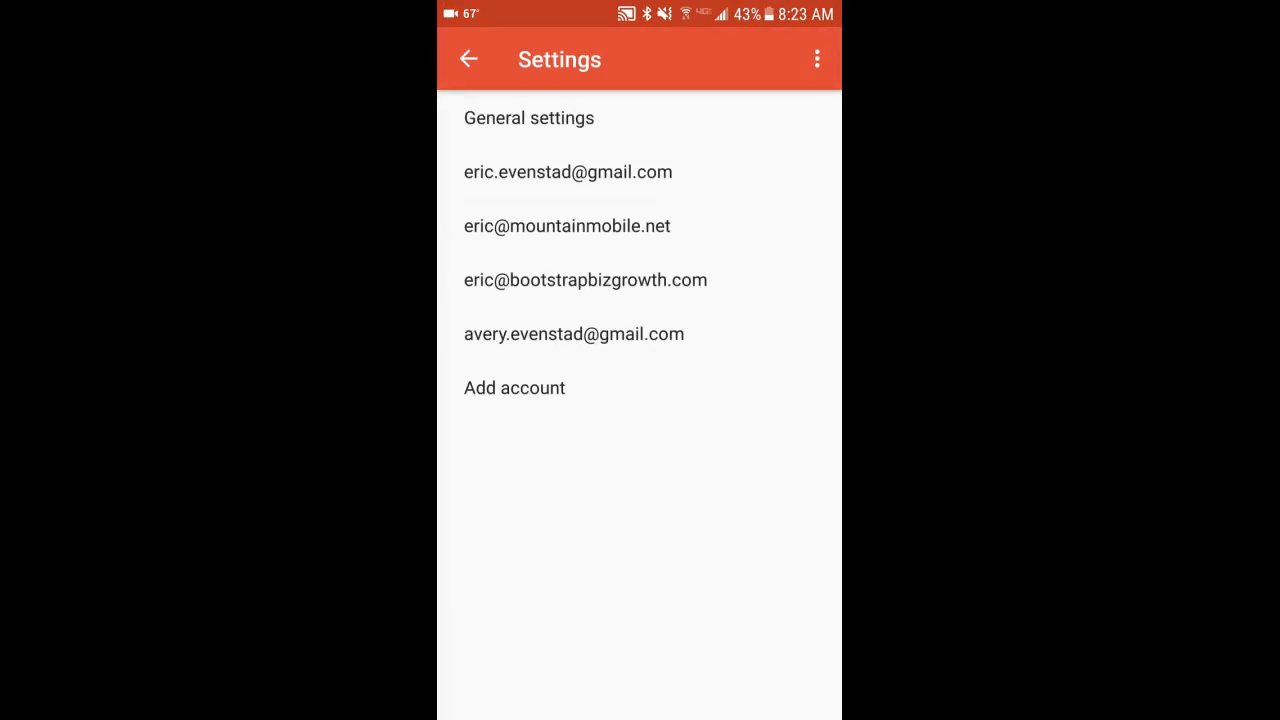
# - Open the mountainmobile.net account settings and scroll to the Mobile Signature option
pyautogui.click(566, 225)
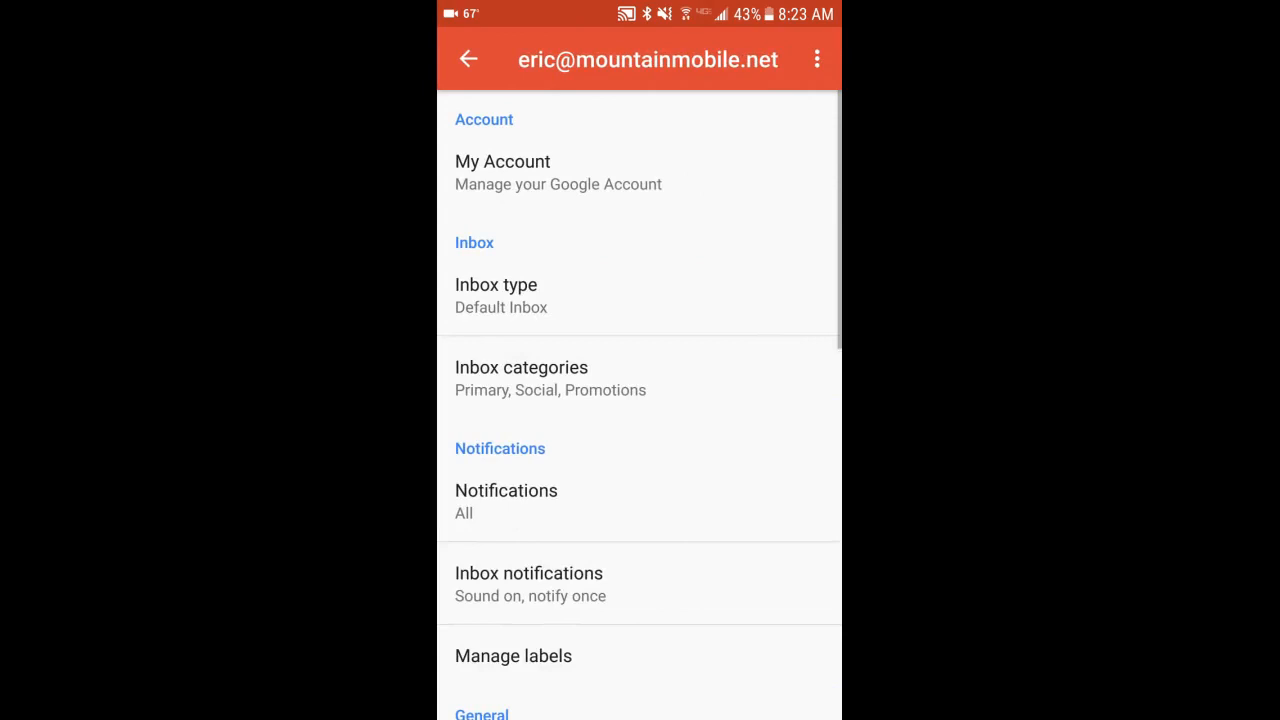
pyautogui.scroll(-3)
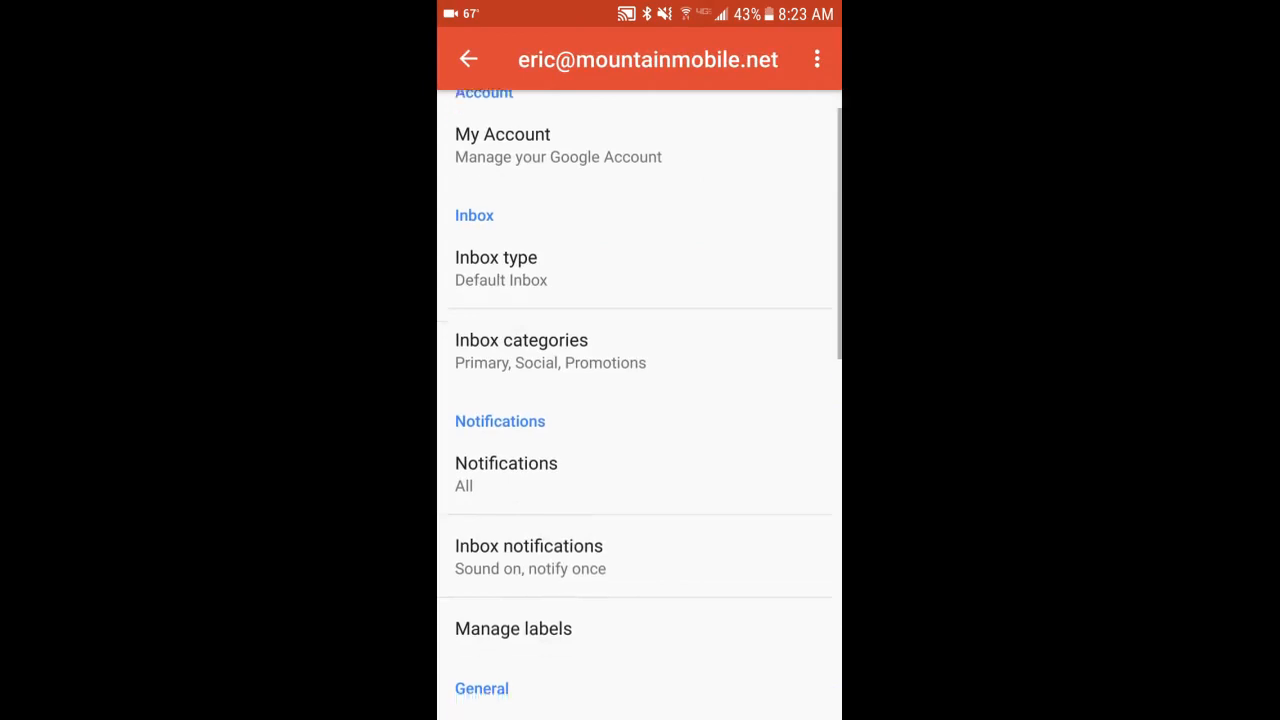
pyautogui.scroll(-3)
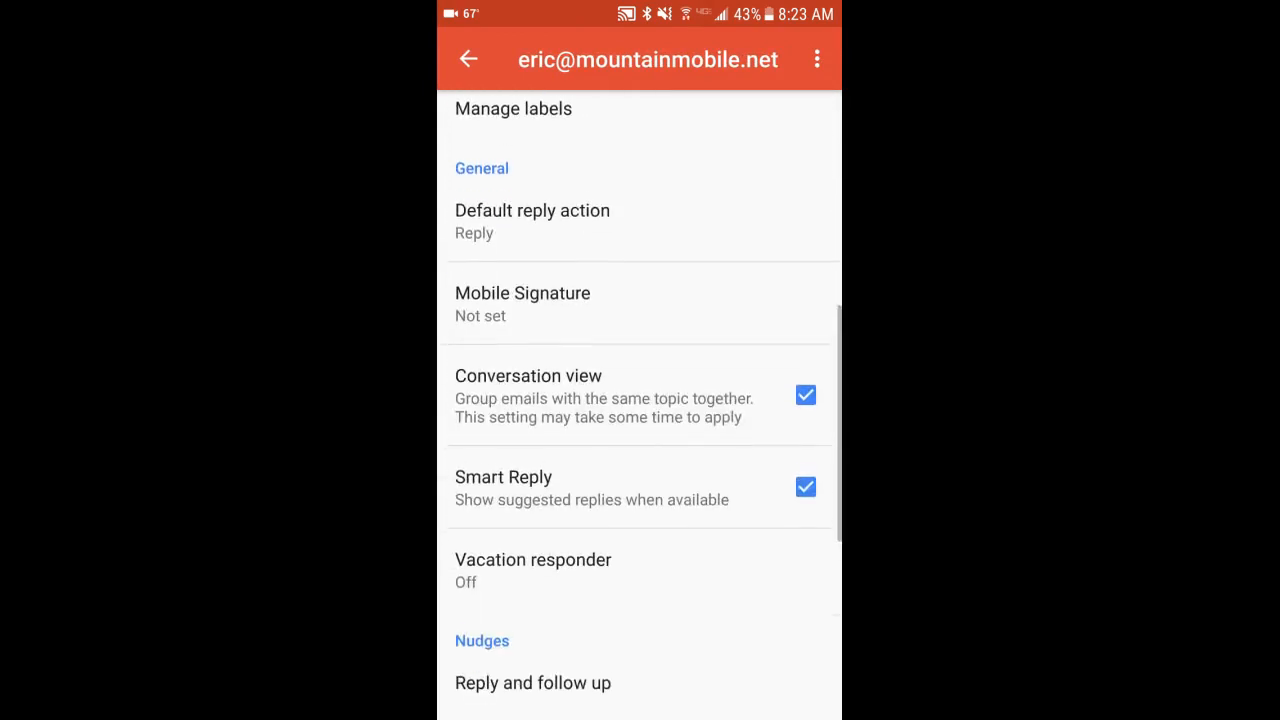
pyautogui.scroll(-3)
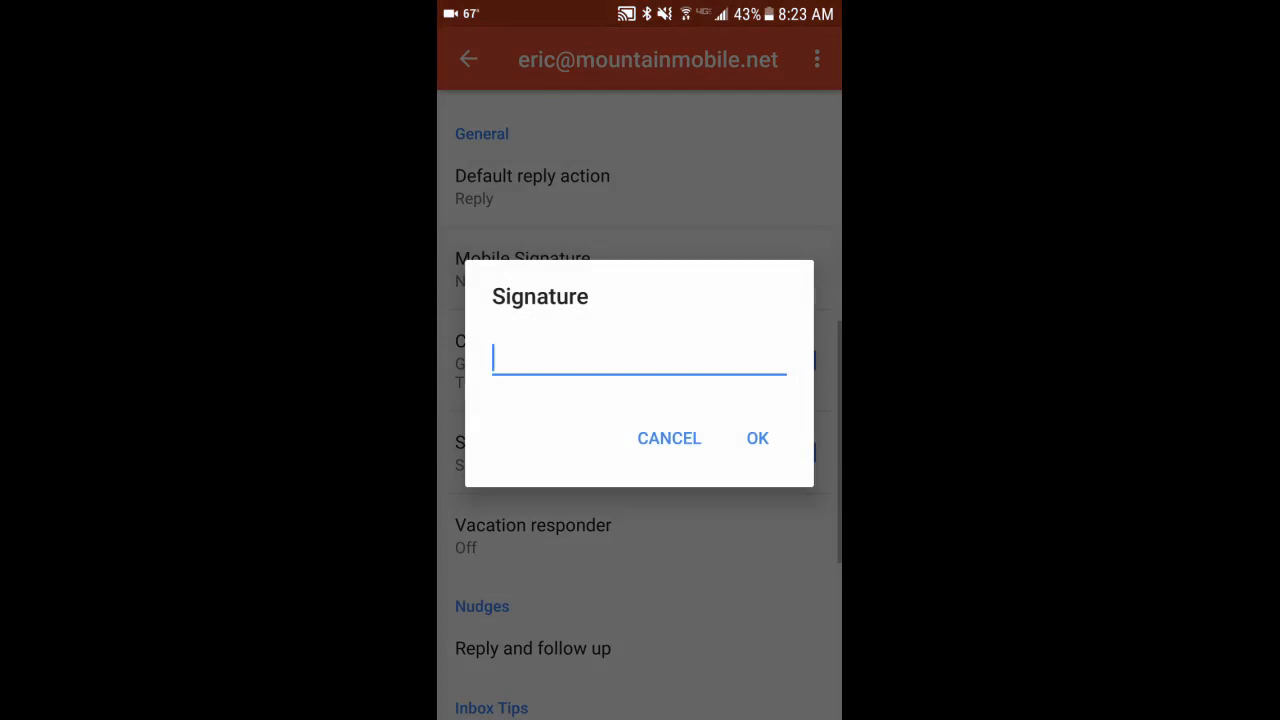
# - Type 'Eric', 'Founder, Mountain Mobile' and the start of '(720) 263' into the signature
pyautogui.click(639, 360)
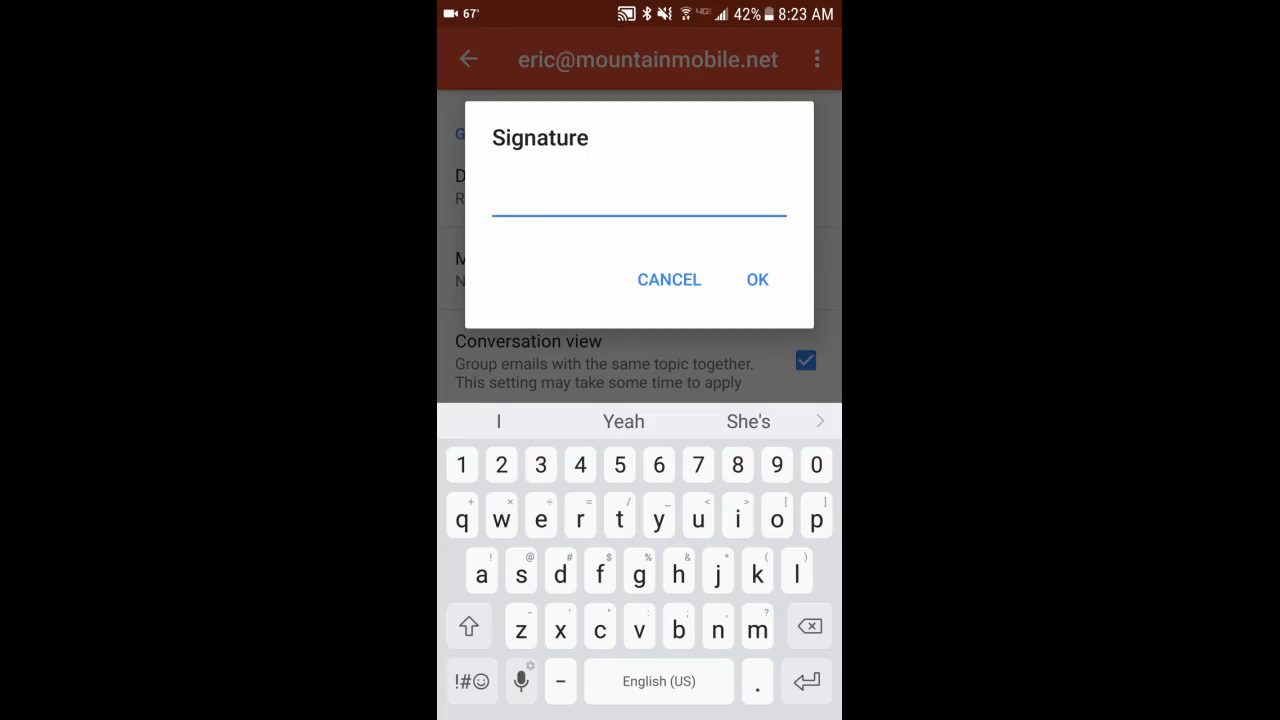
pyautogui.click(540, 515)
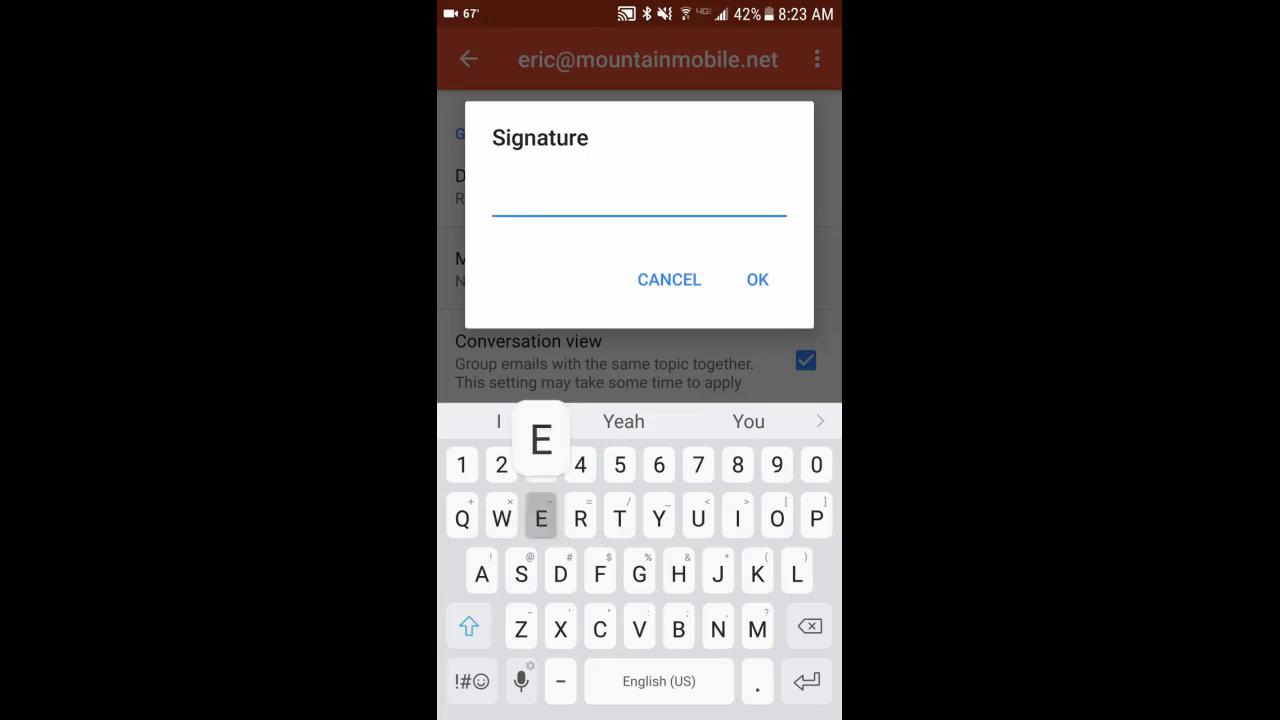
pyautogui.write('Eric Evenstad')
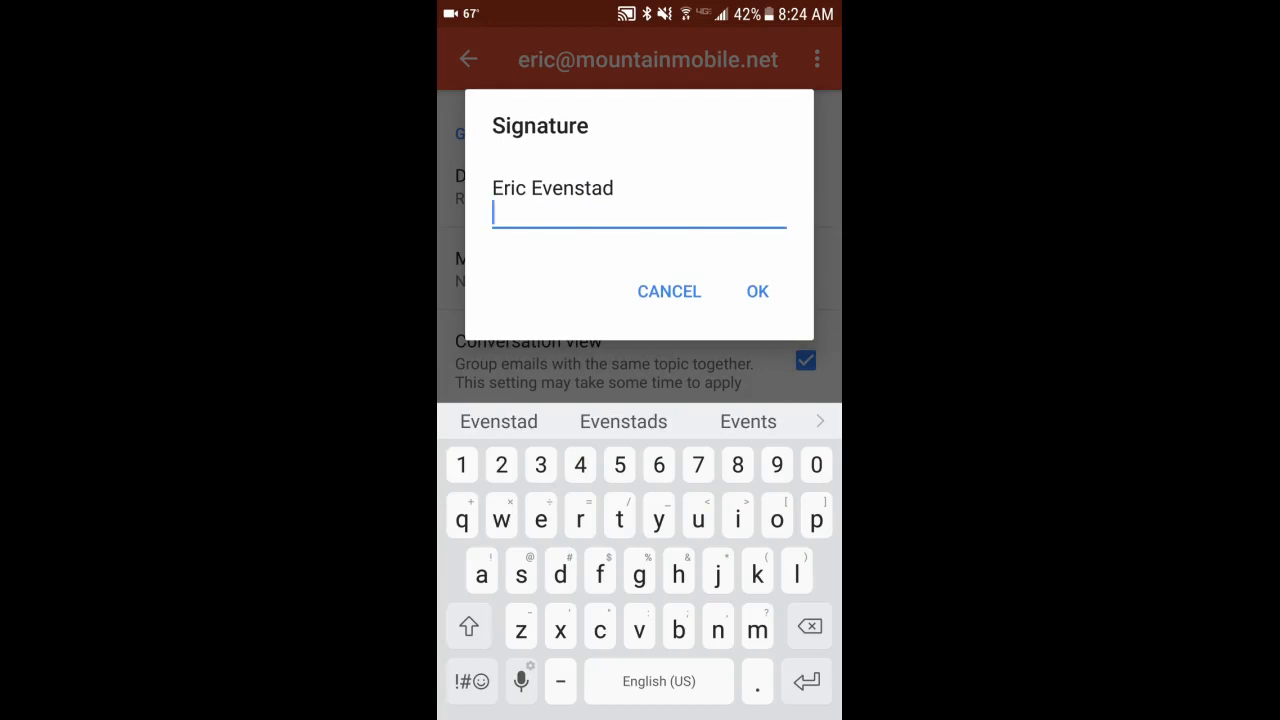
pyautogui.write('Founder,')
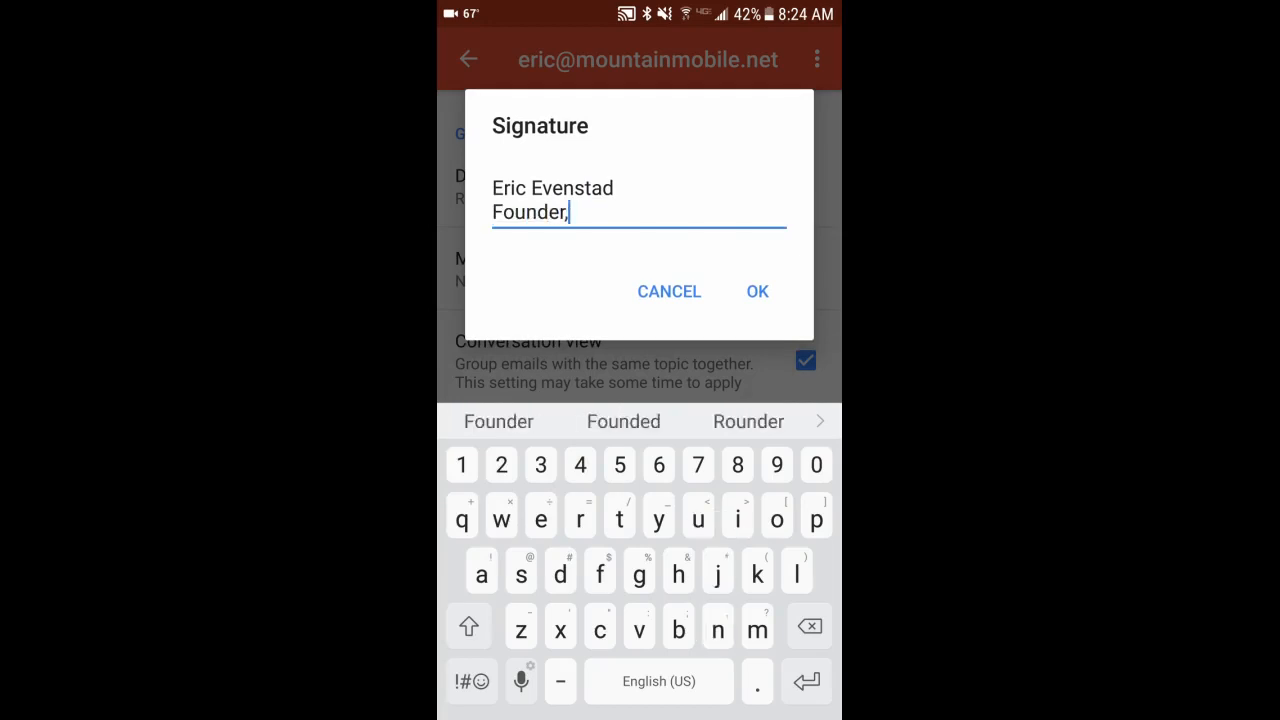
pyautogui.write('Mountain Mobile')
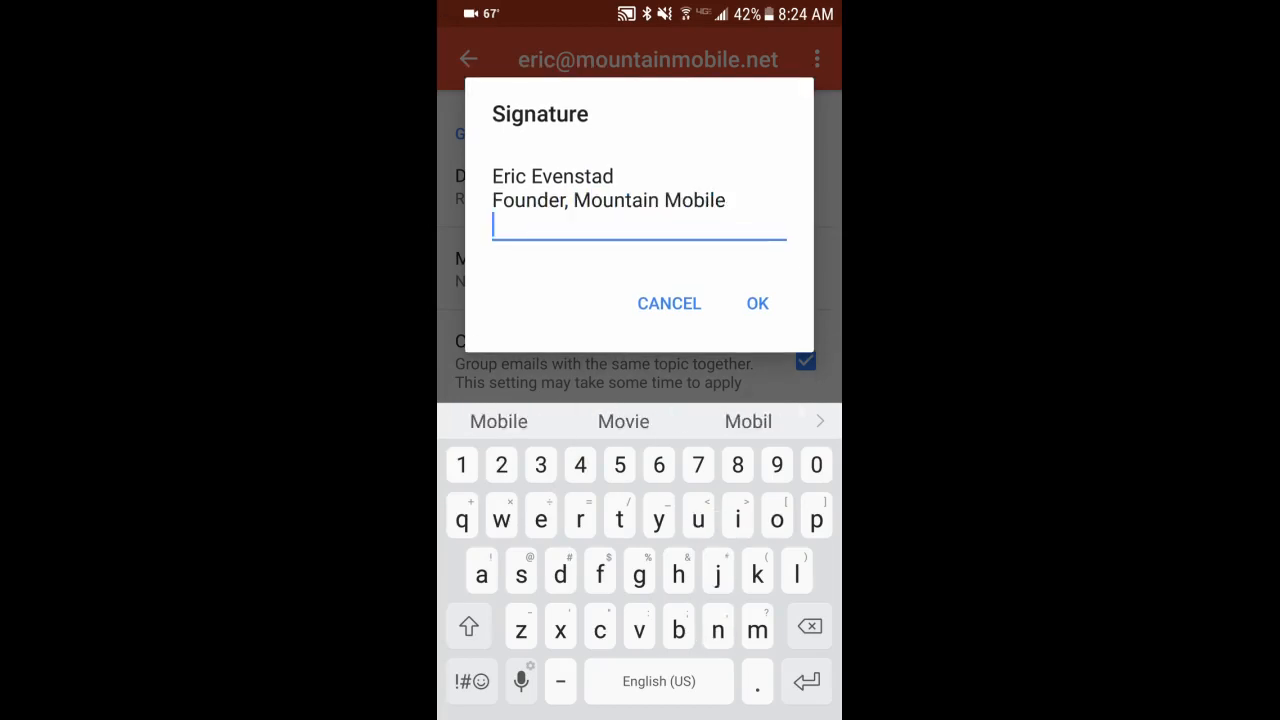
pyautogui.write('(720) 263-2637')
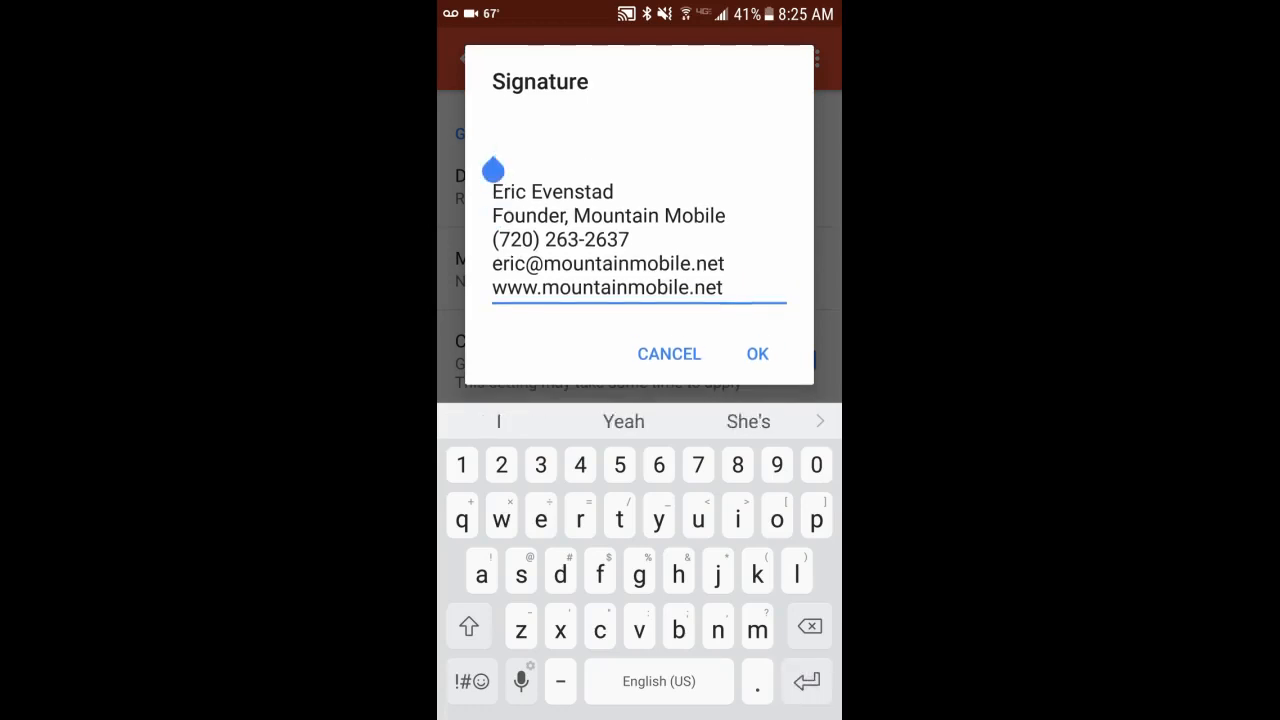
# - Finish the contact lines and begin typing 'Sent from mobile phone' above them
pyautogui.write('Sent from mobile phone')
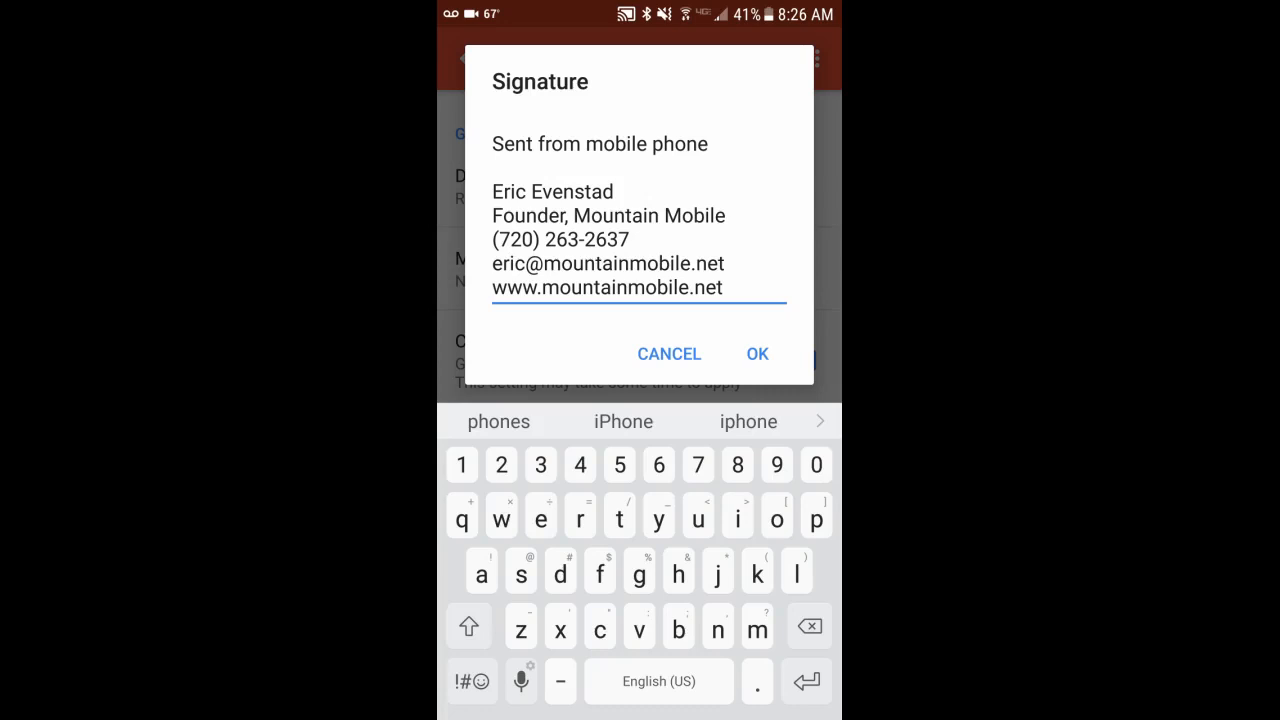
# - Confirm the signature with OK and back out of settings to the inbox
pyautogui.click(757, 353)
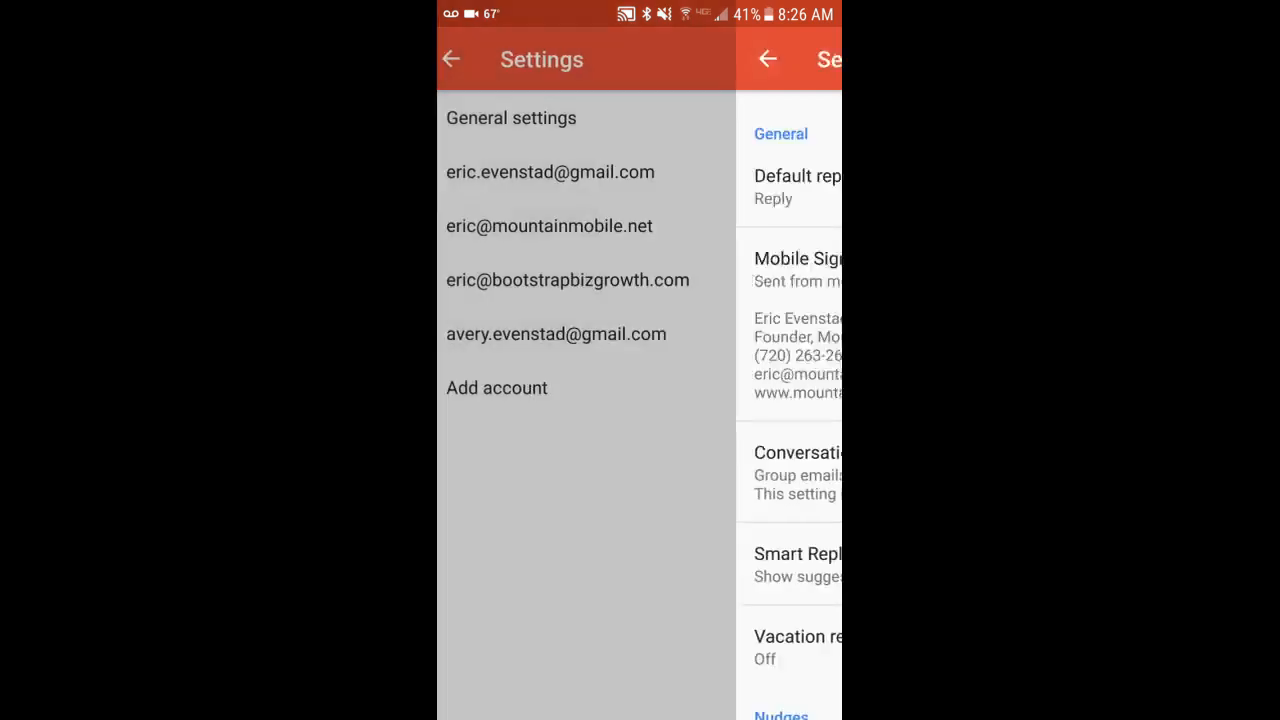
pyautogui.click(451, 58)
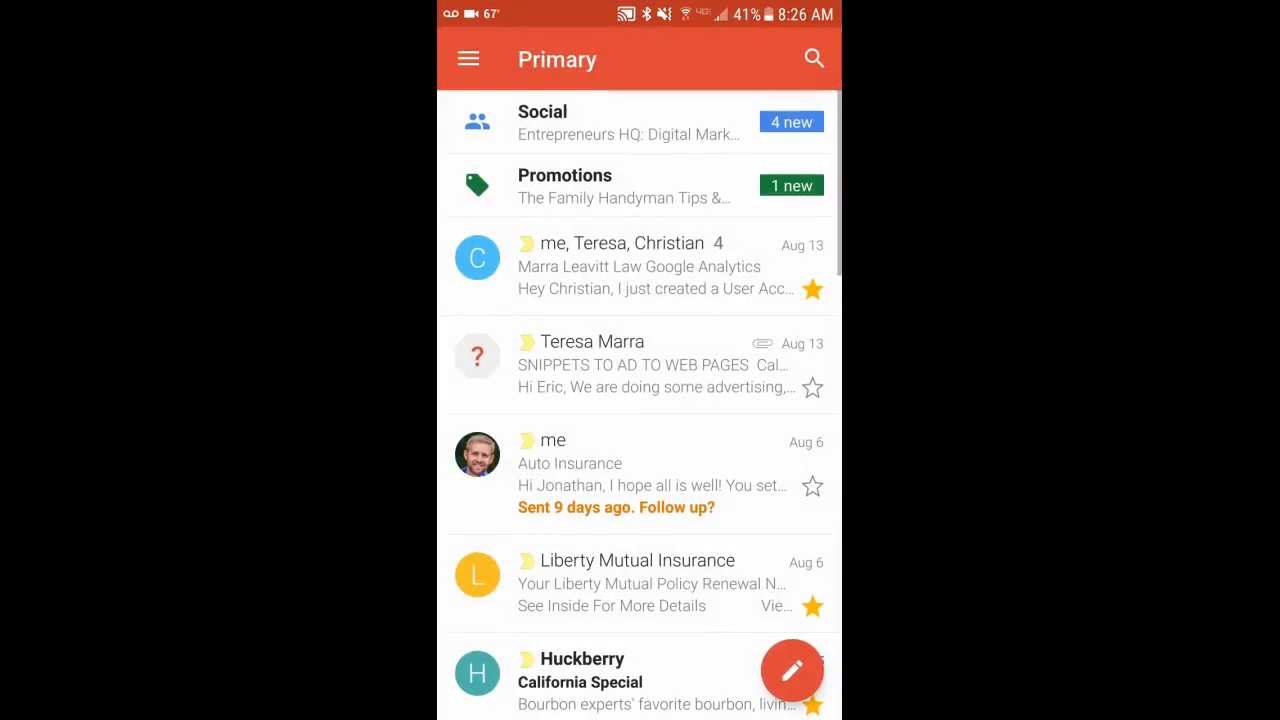
pyautogui.click(468, 58)
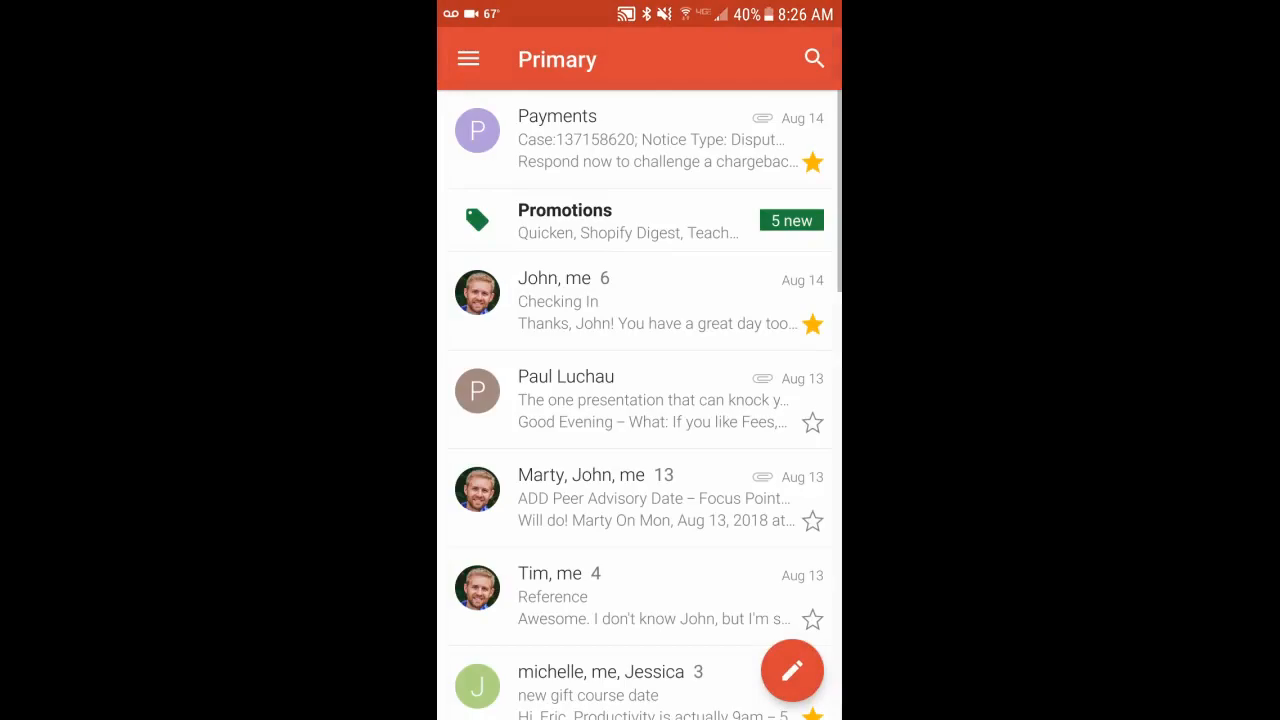
# - Compose a new email and type 'Hi' above the inserted signature
pyautogui.click(791, 670)
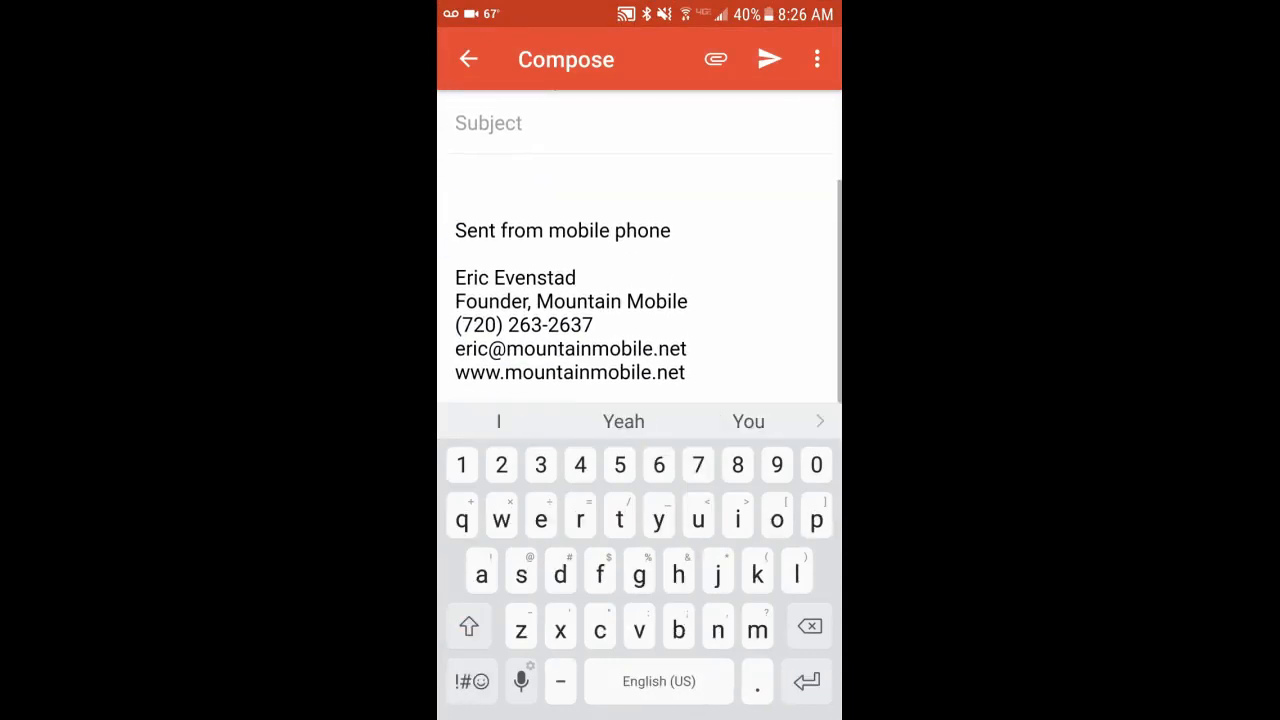
pyautogui.write('Hi')
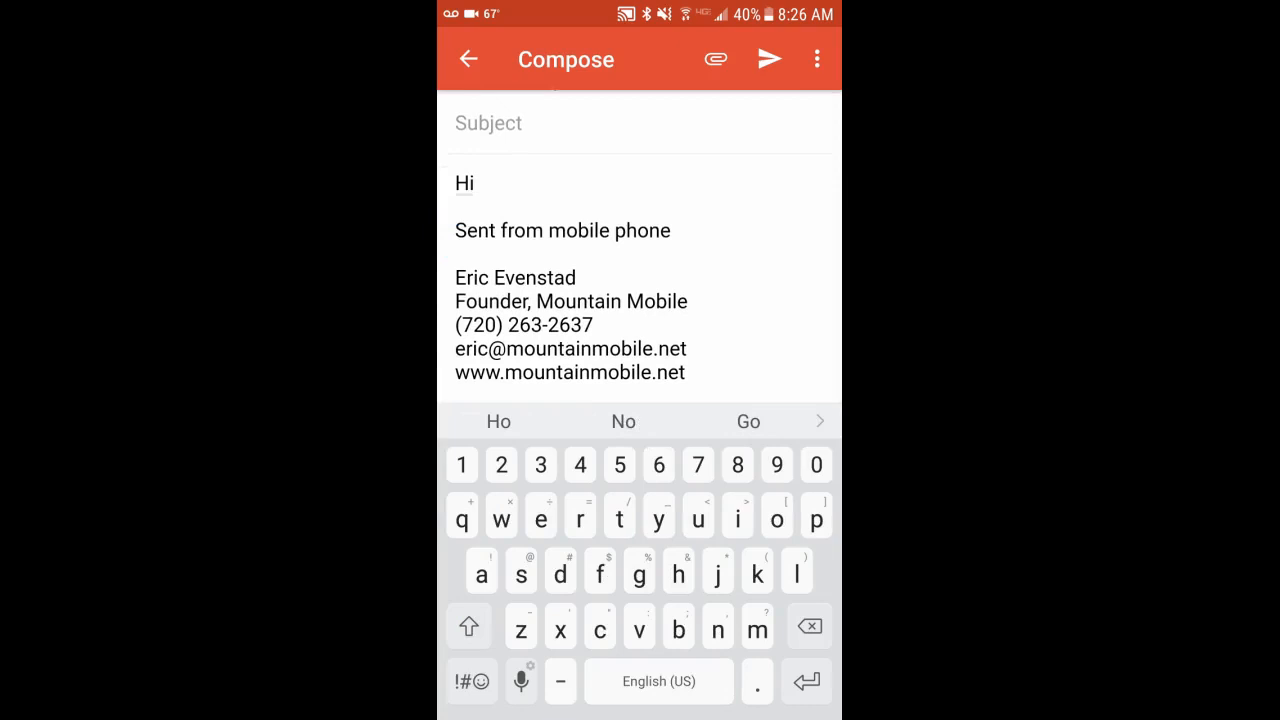